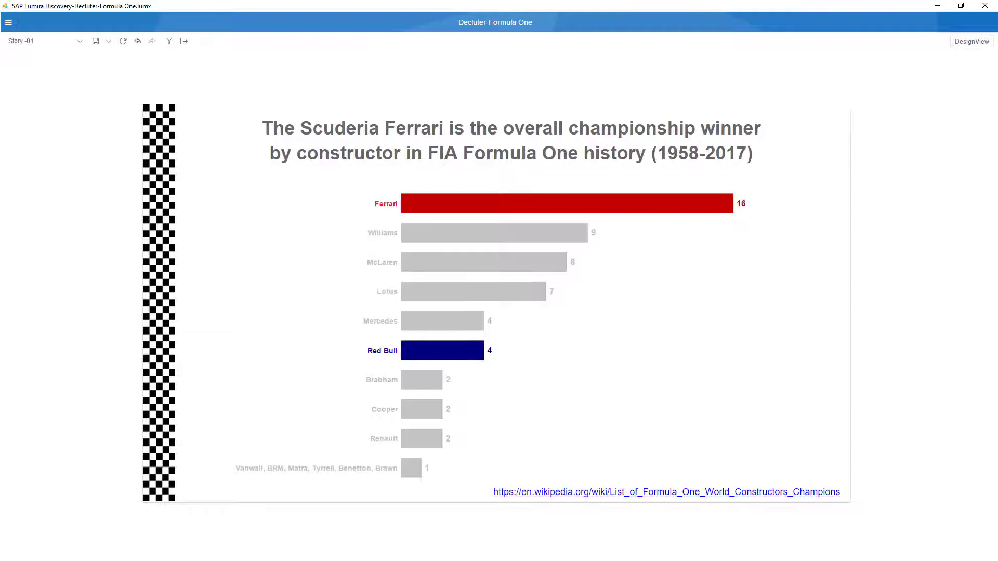
- Exit preview to edit the 'Formula One Championship wins by Constructor' column chart
left_click(972, 41)
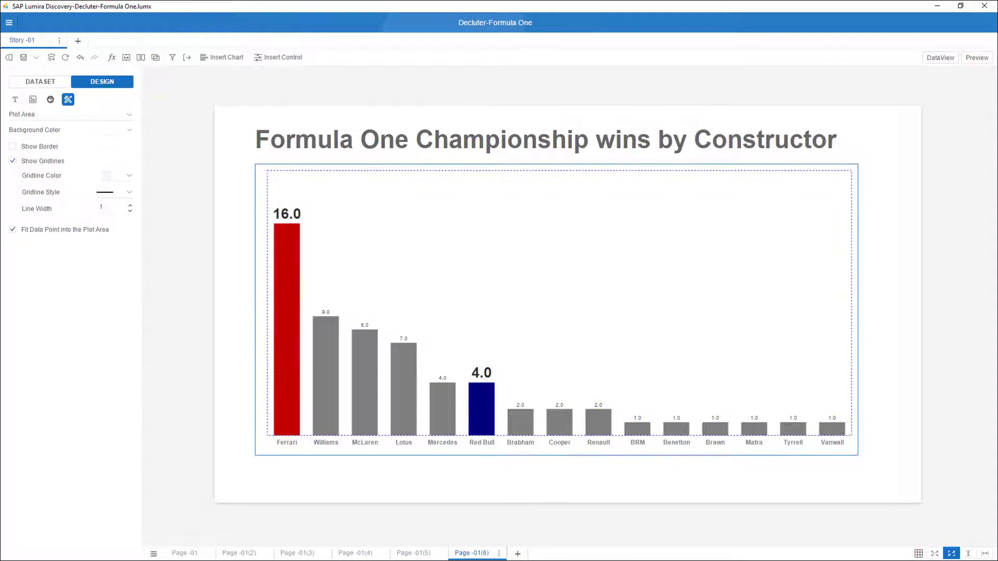
- Preview the decluttered Ferrari and Red Bull wins chart with its Wikipedia source link
left_click(976, 57)
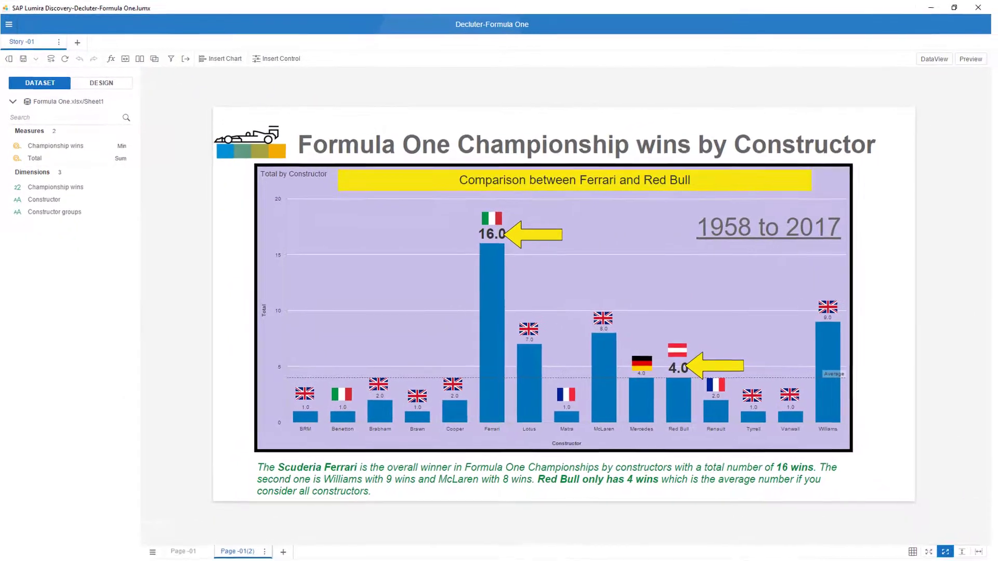
left_click(971, 58)
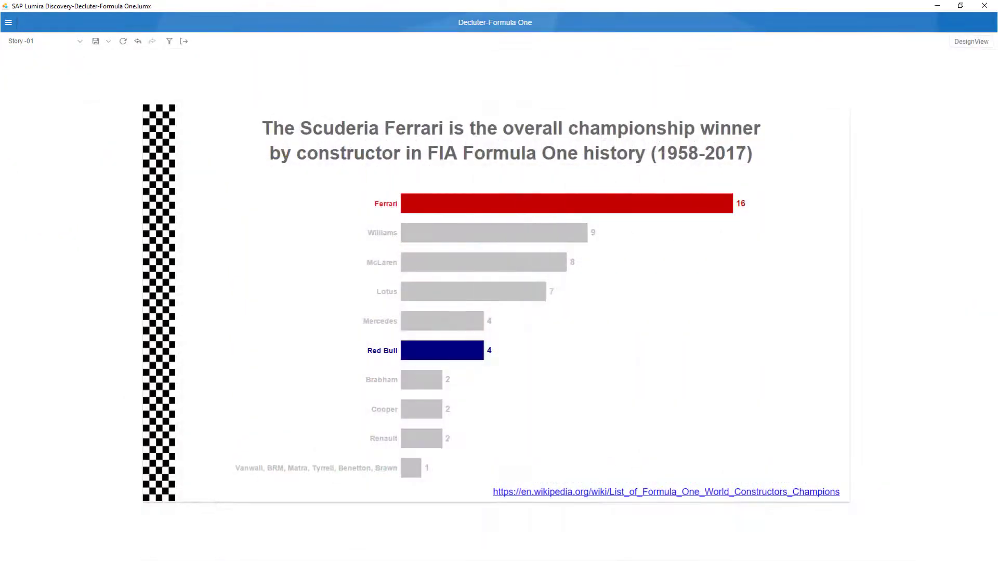